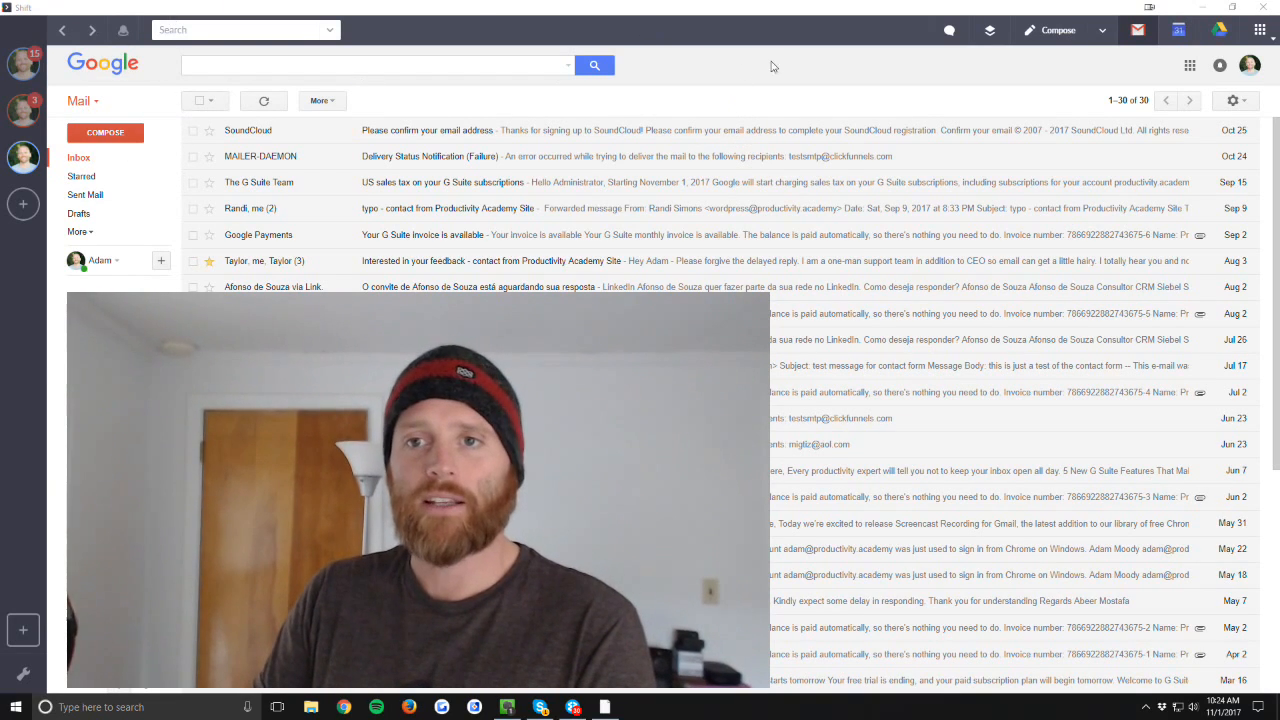
mouse_move(452, 182)
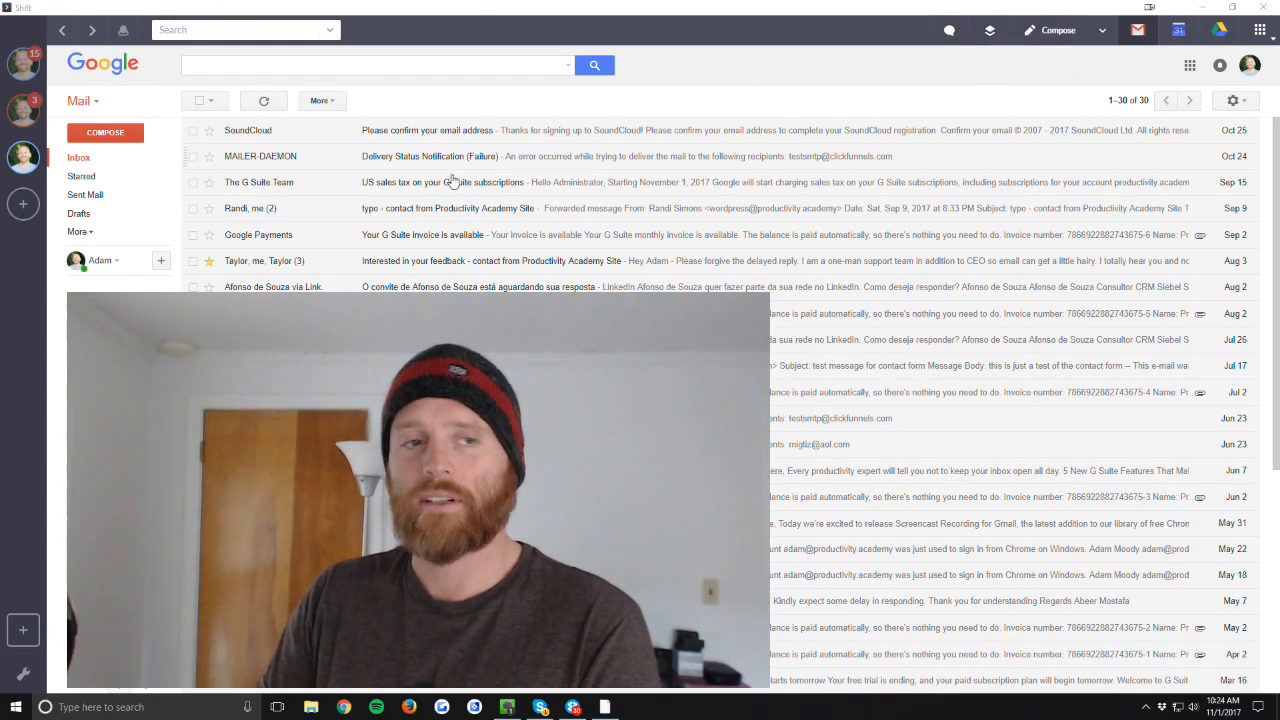
mouse_move(22, 204)
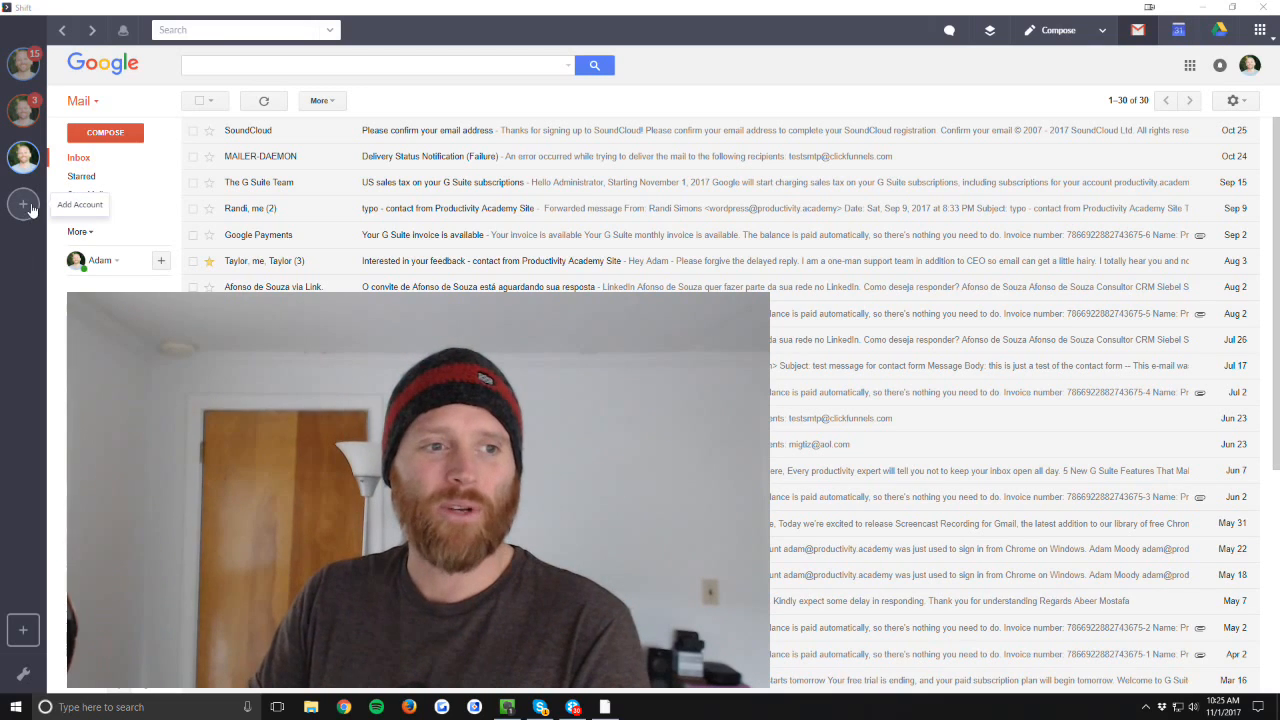
View Installed Apps in Settings, confirming none are installed, and bring up the Extensions list
left_click(23, 204)
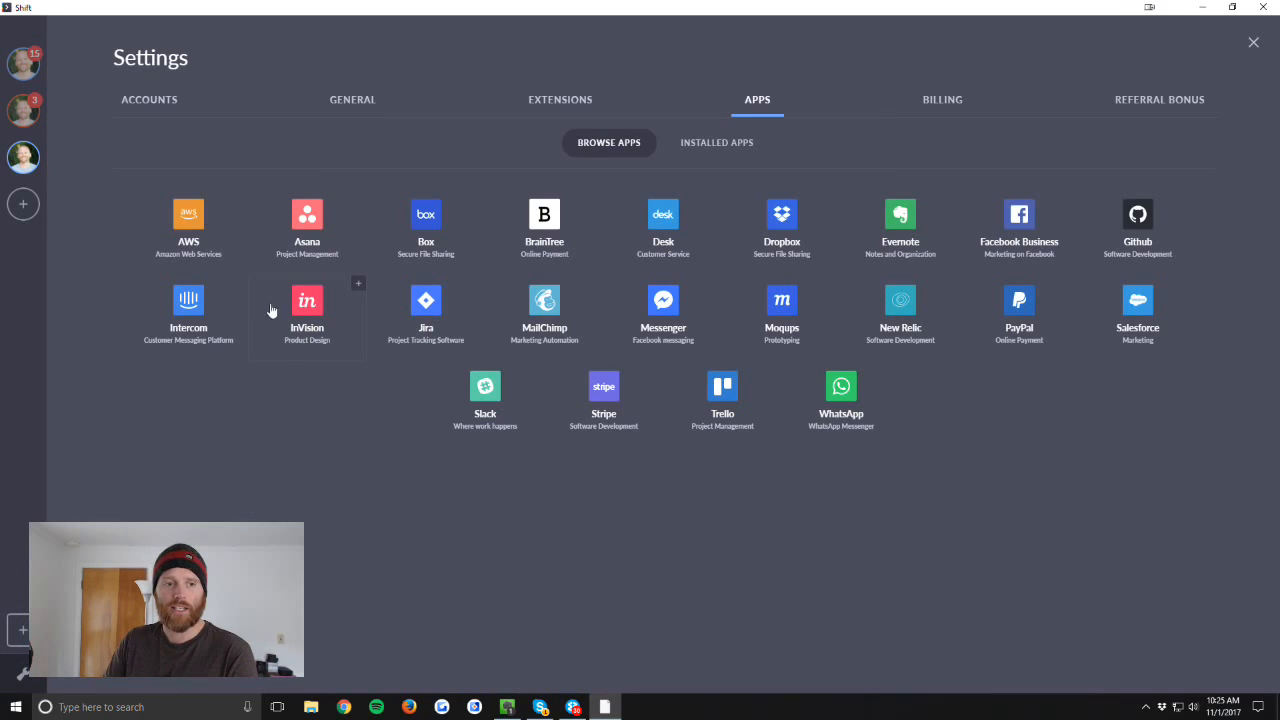
mouse_move(219, 236)
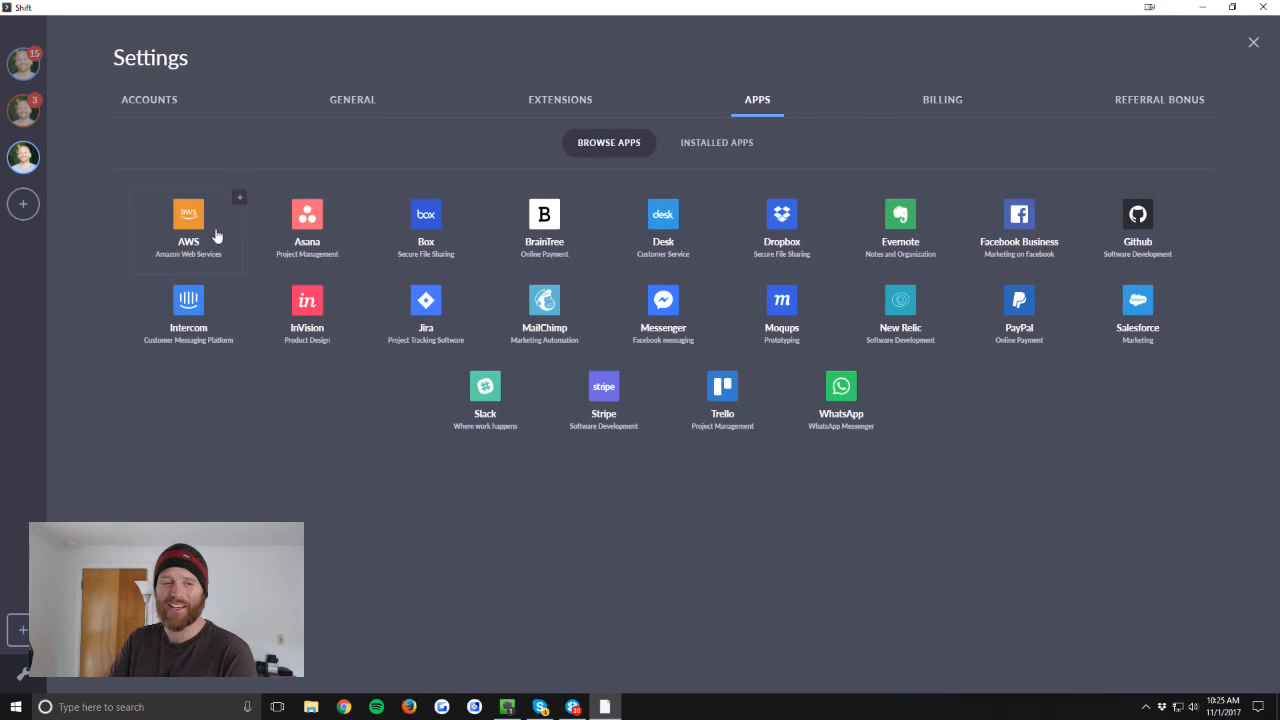
mouse_move(280, 232)
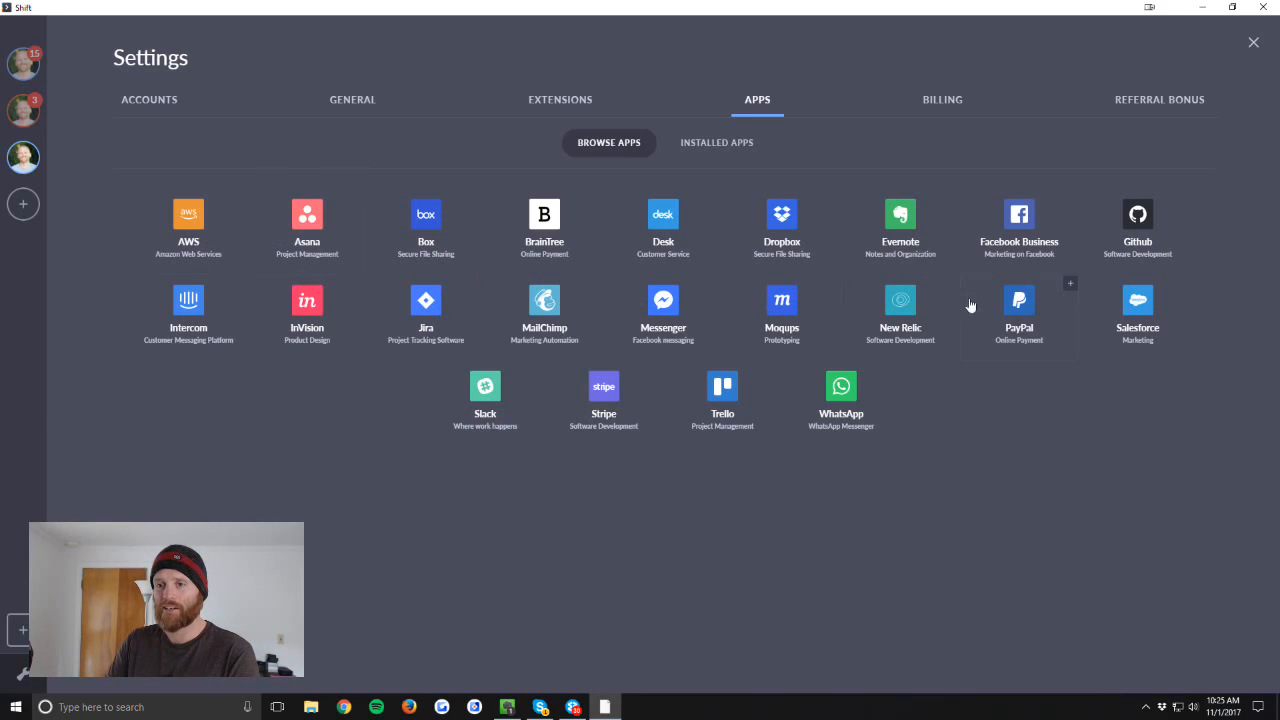
mouse_move(1038, 211)
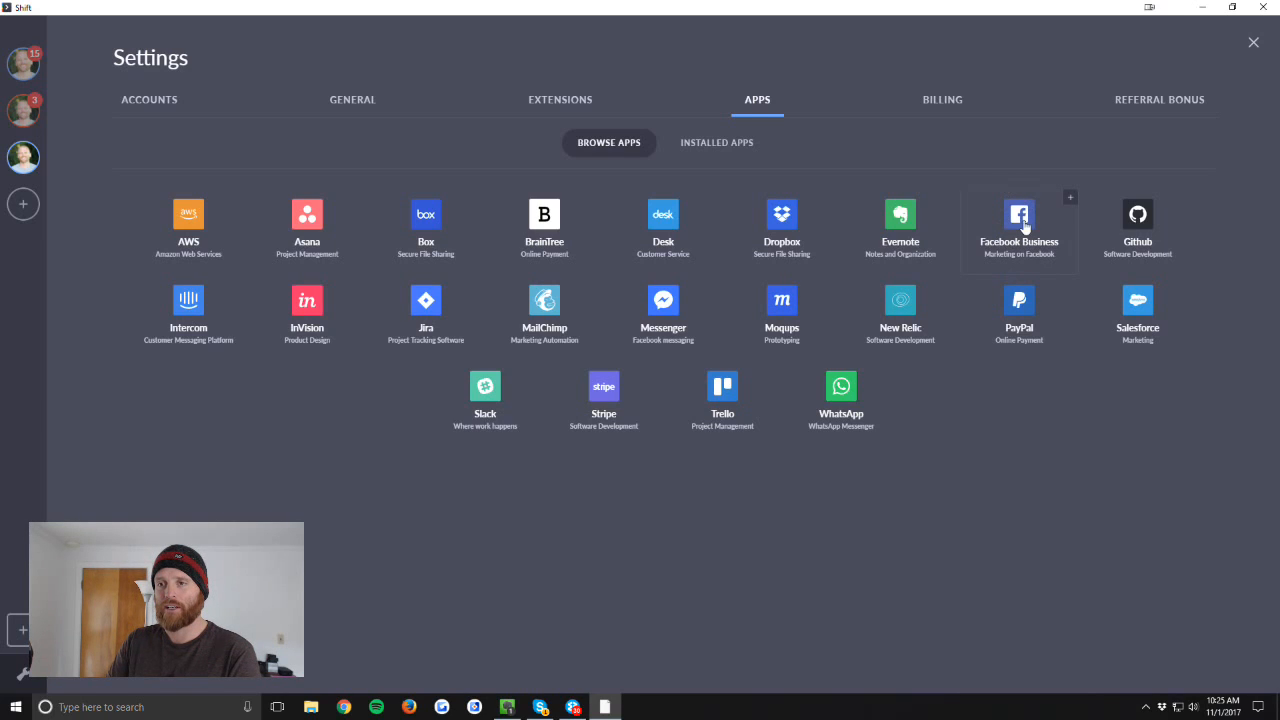
mouse_move(944, 214)
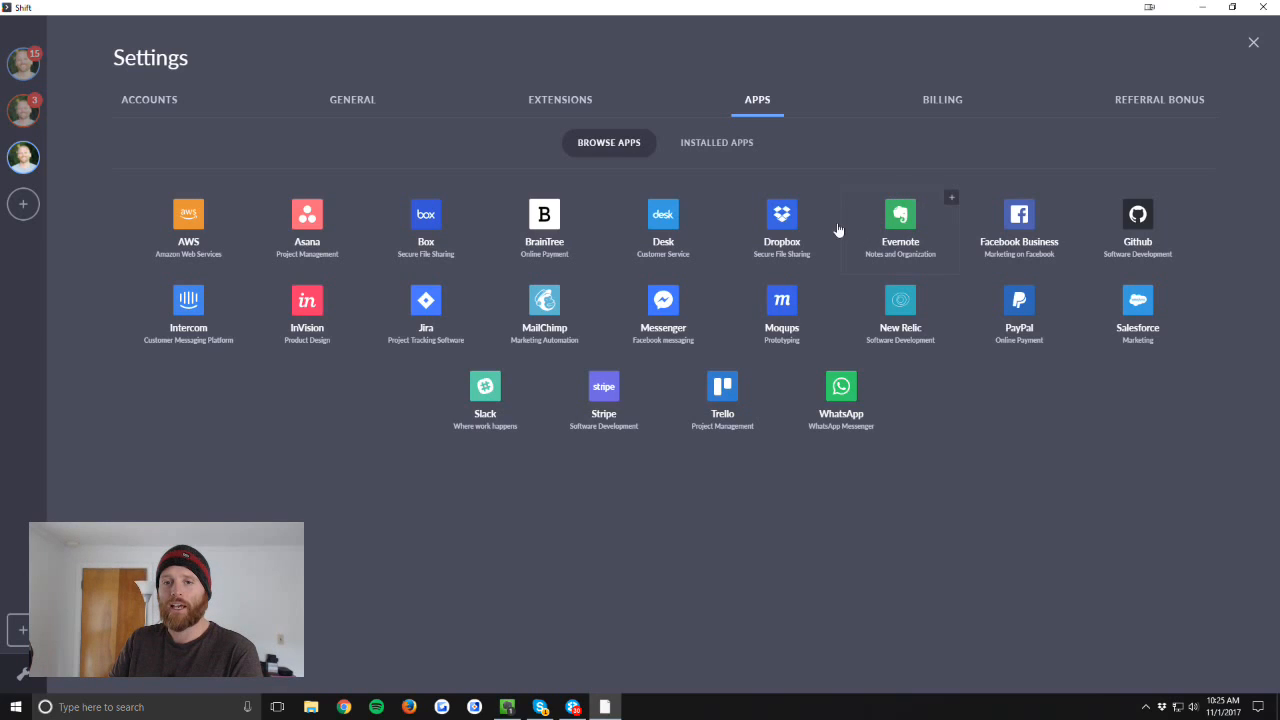
mouse_move(724, 364)
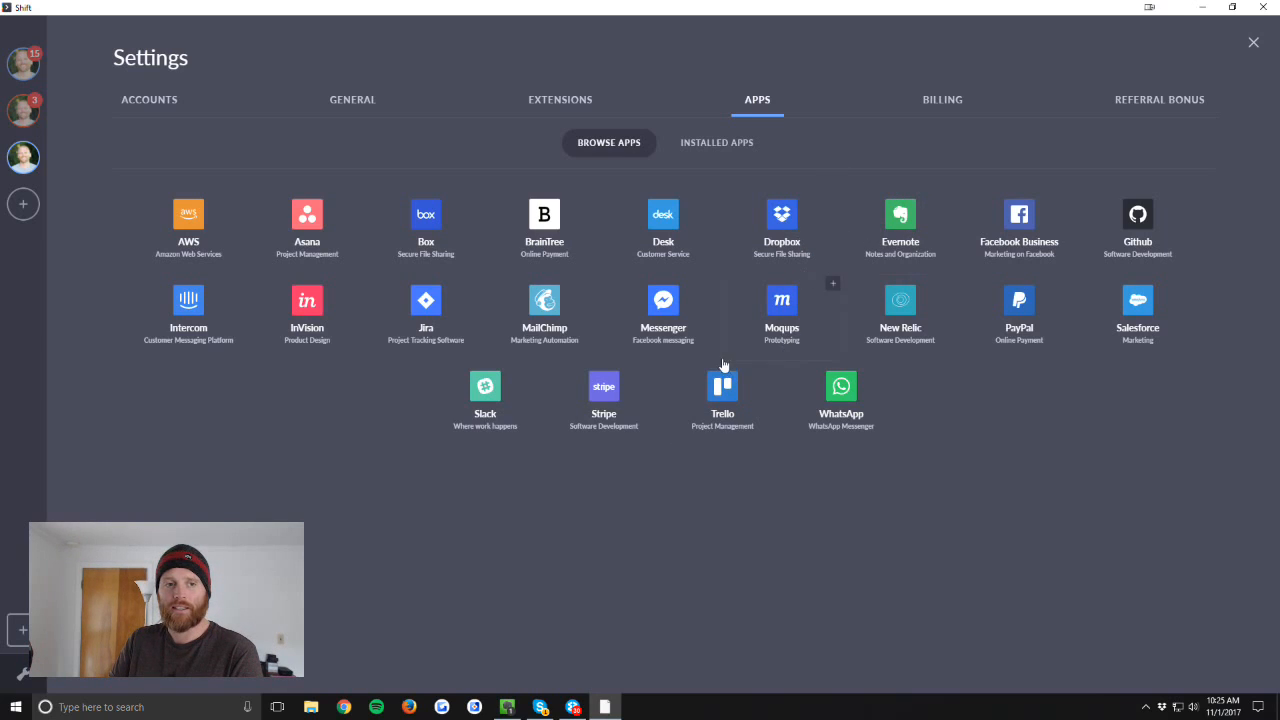
mouse_move(745, 388)
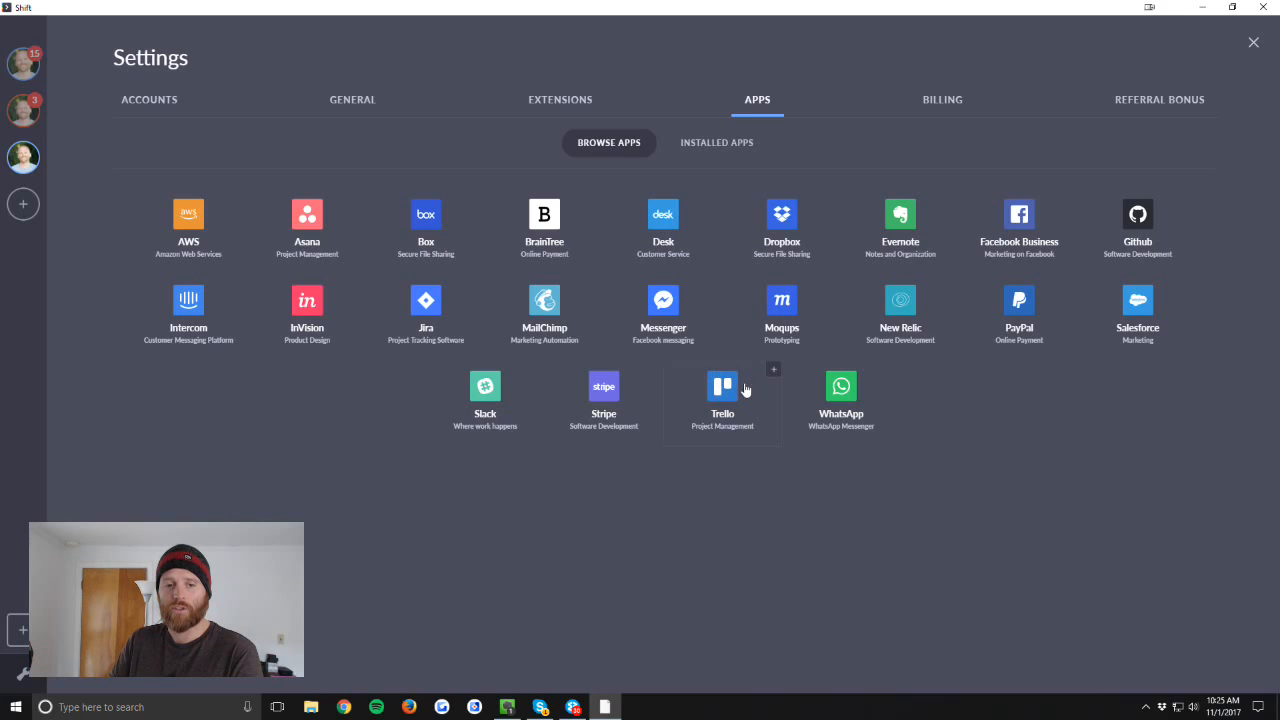
mouse_move(485, 387)
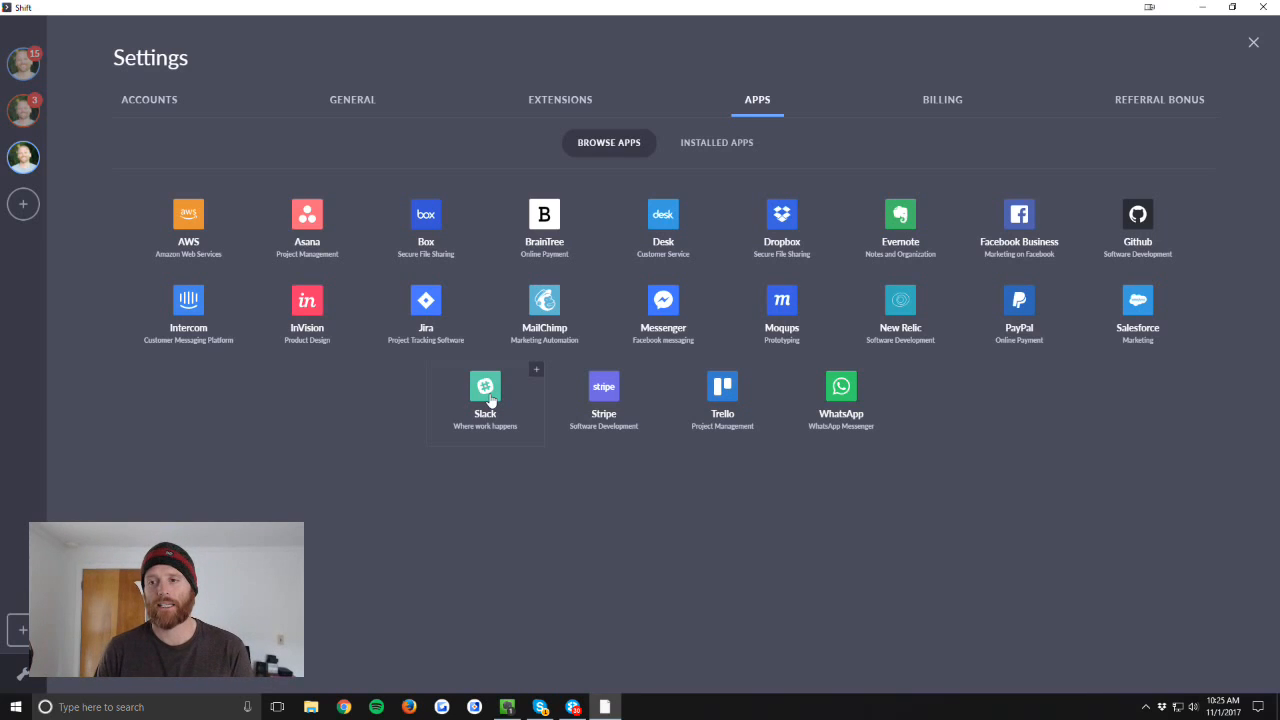
mouse_move(493, 207)
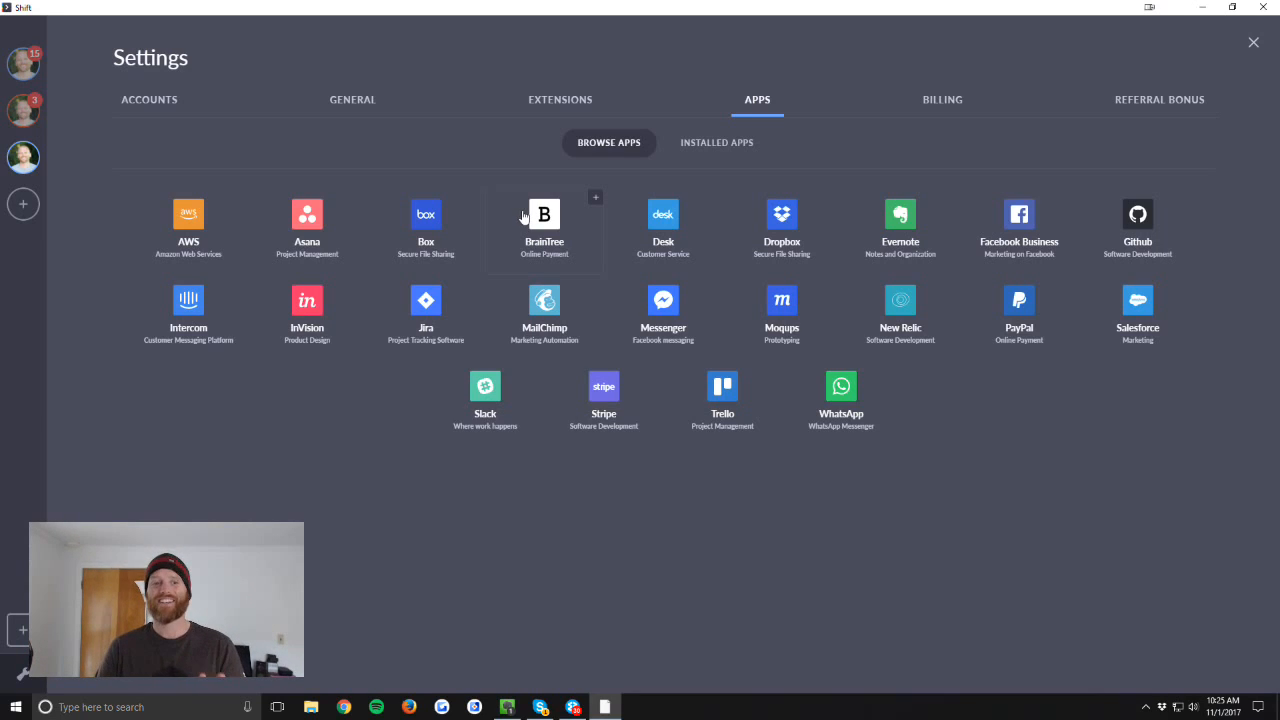
mouse_move(520, 232)
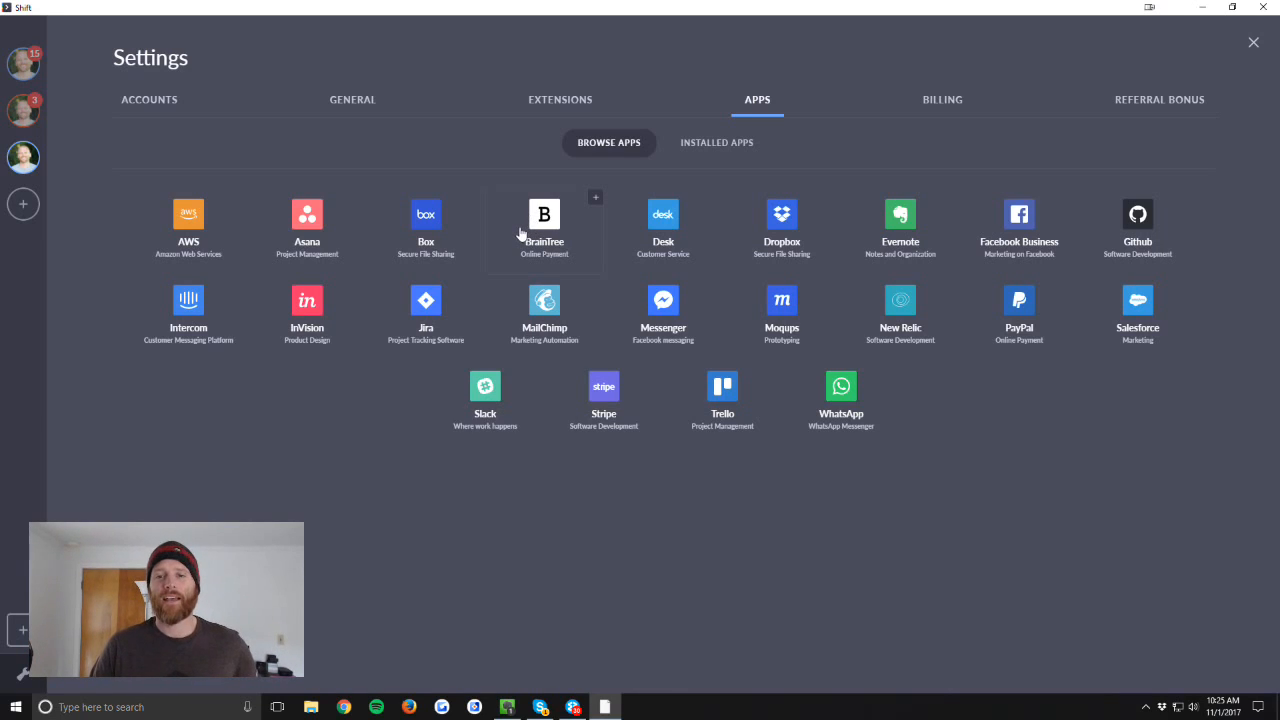
mouse_move(481, 197)
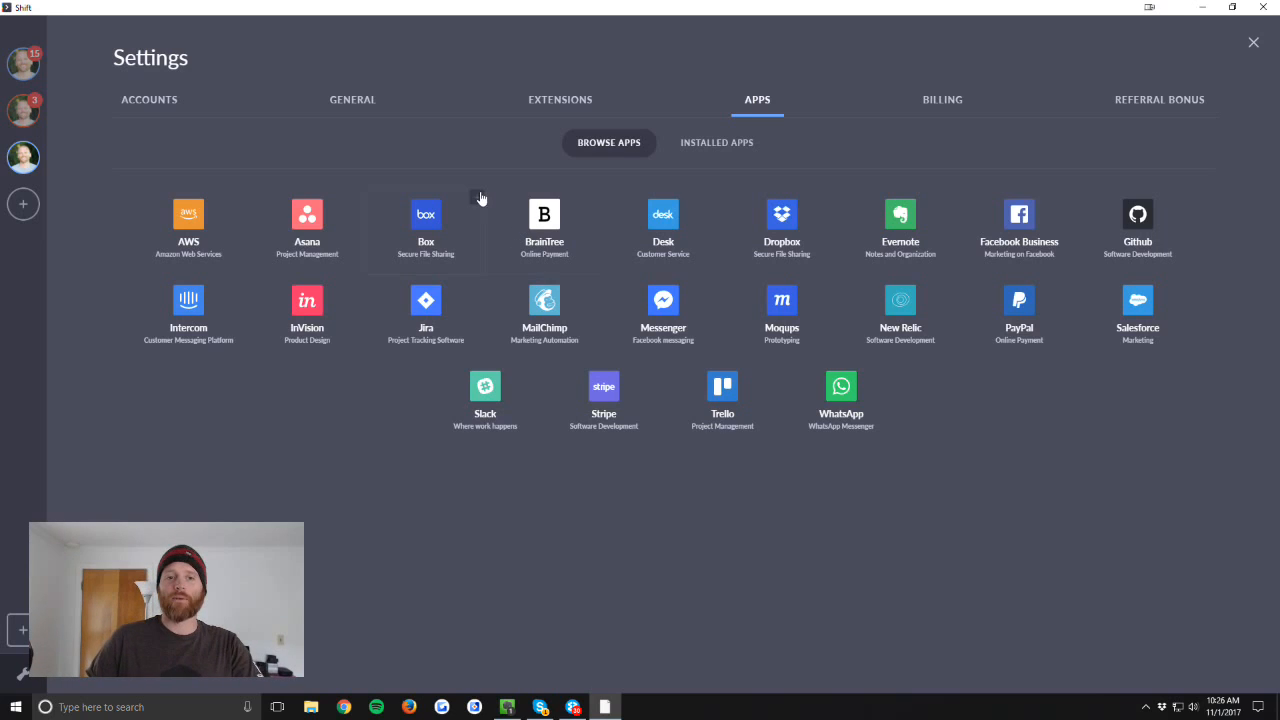
mouse_move(307, 214)
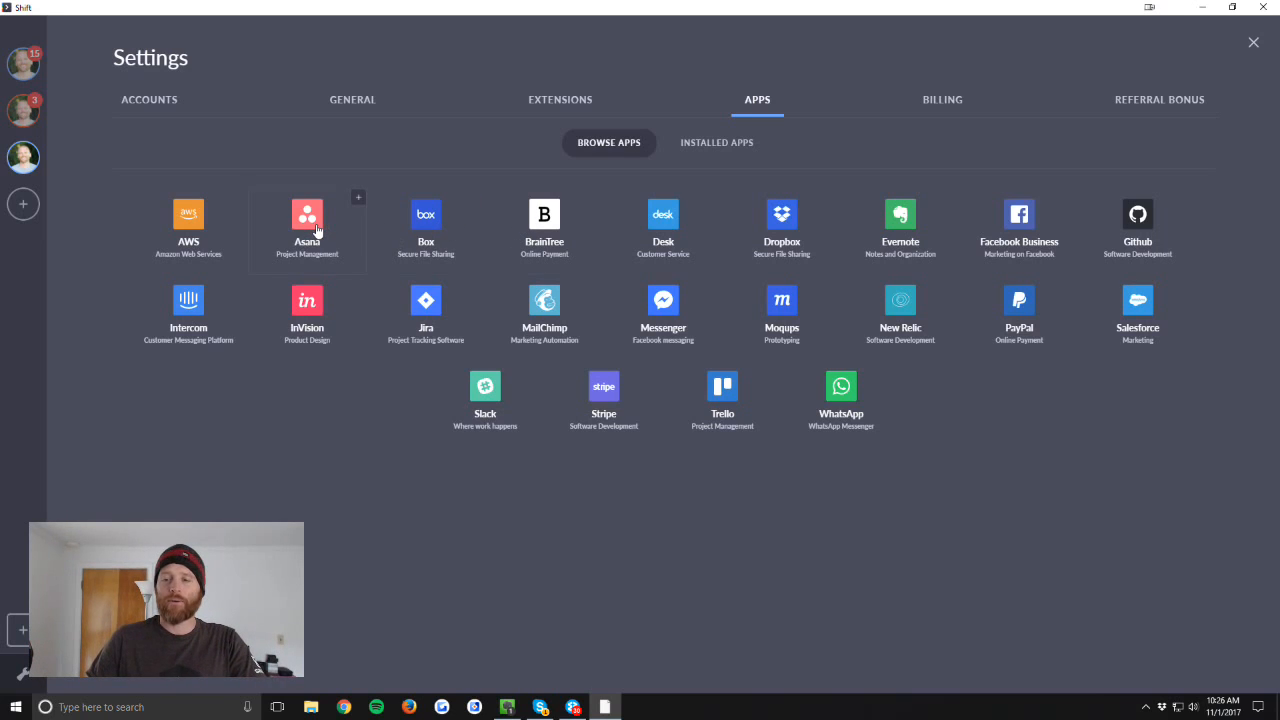
mouse_move(834, 295)
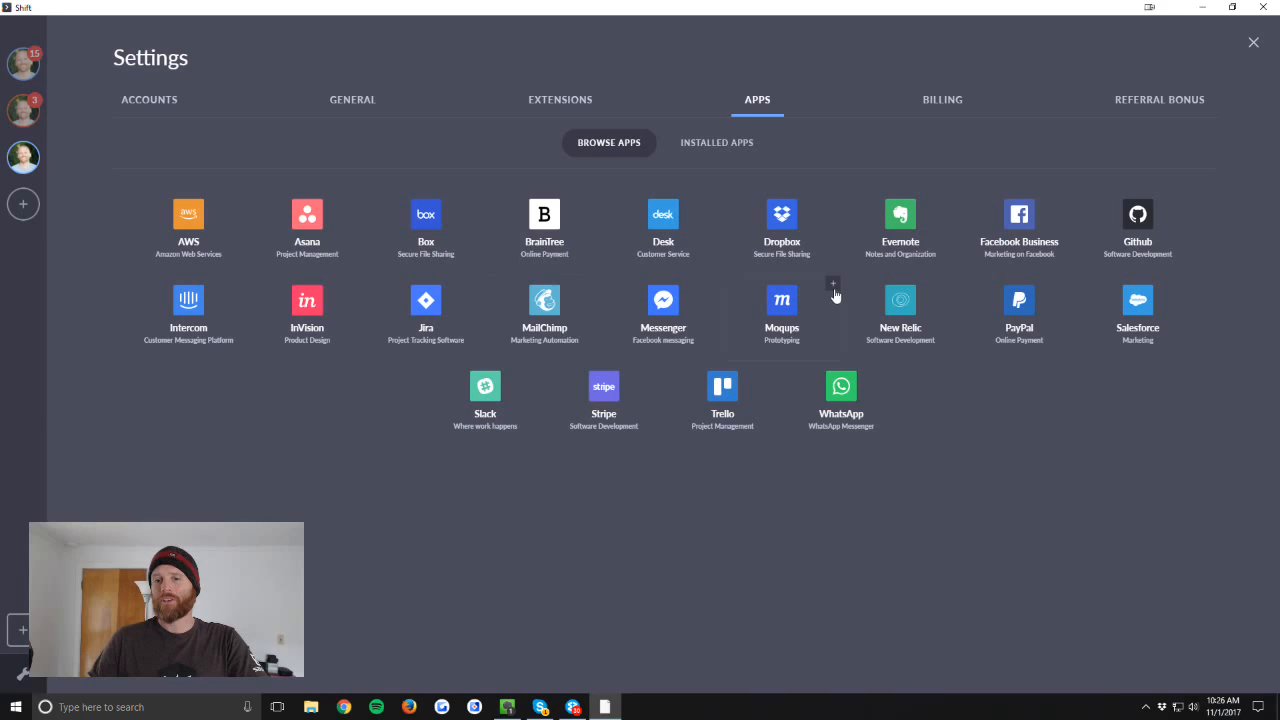
mouse_move(820, 298)
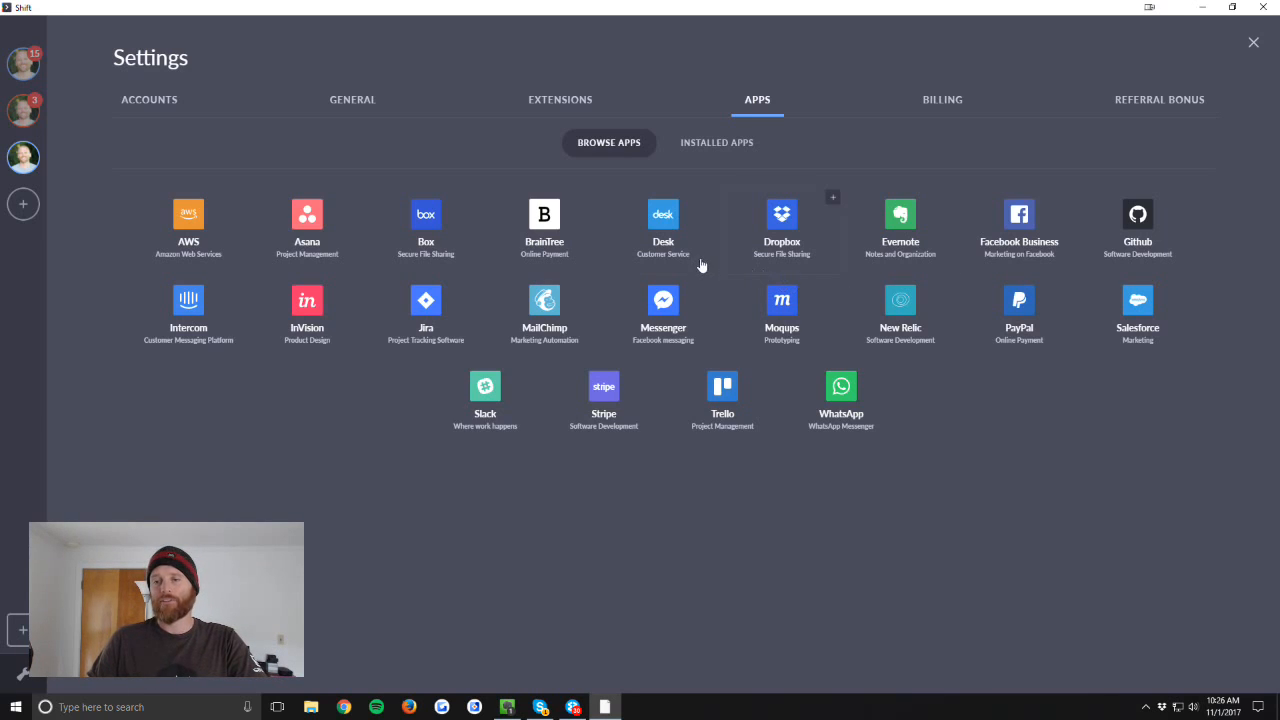
mouse_move(663, 321)
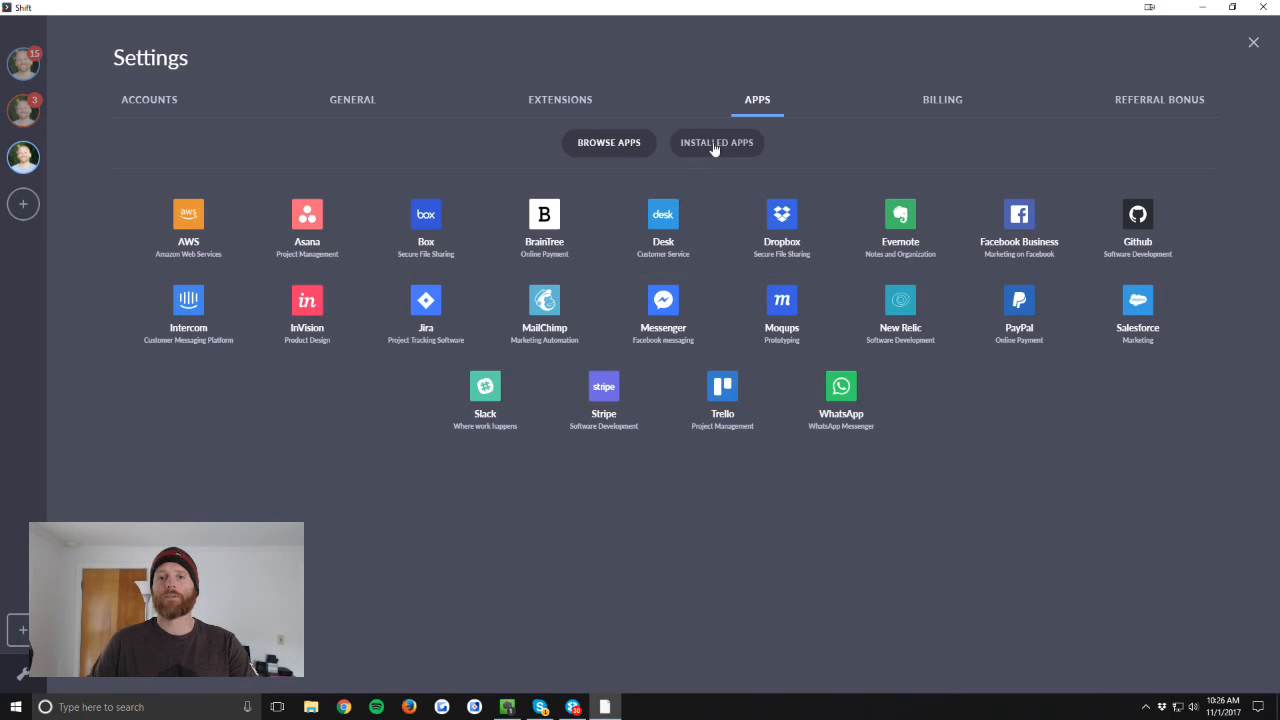
left_click(608, 142)
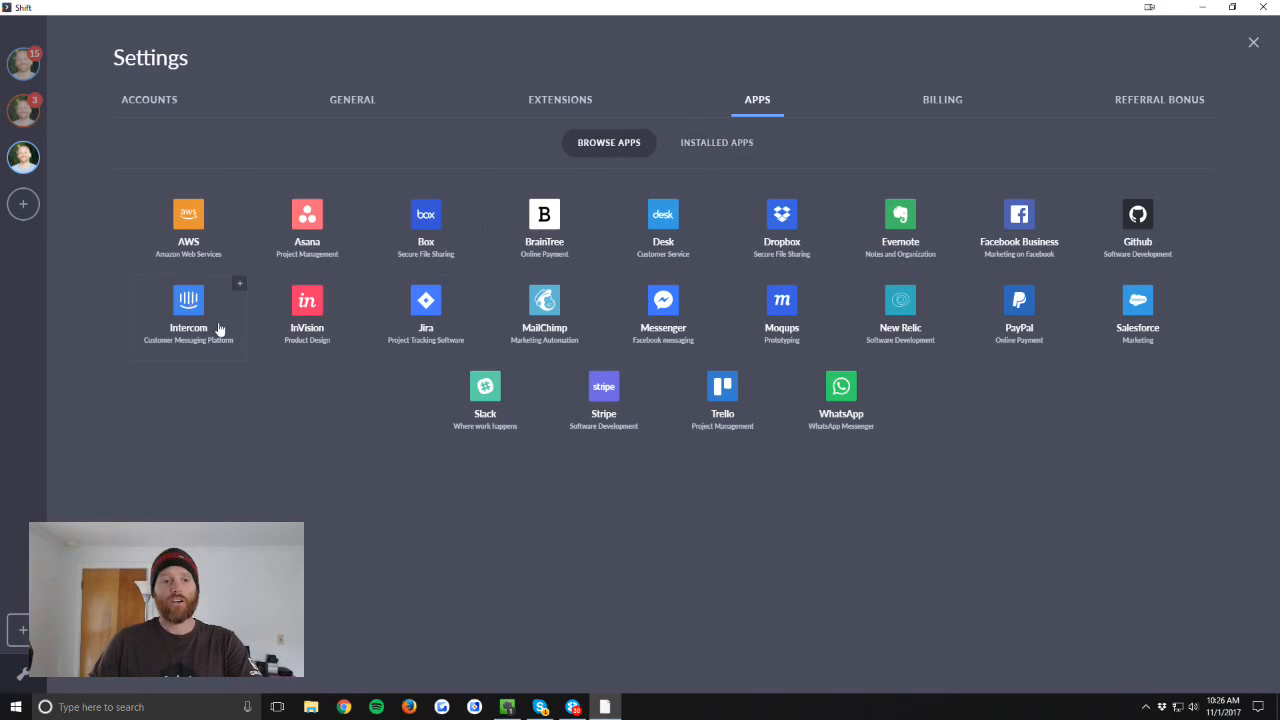
mouse_move(411, 463)
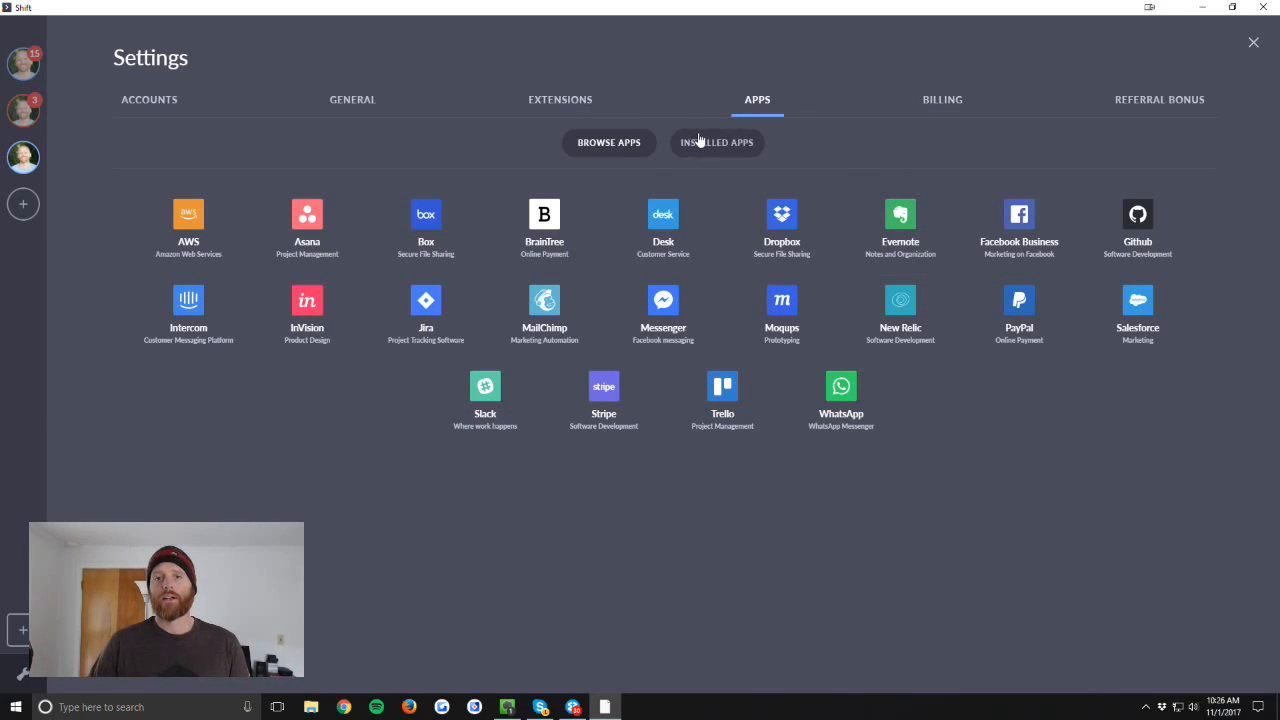
left_click(716, 142)
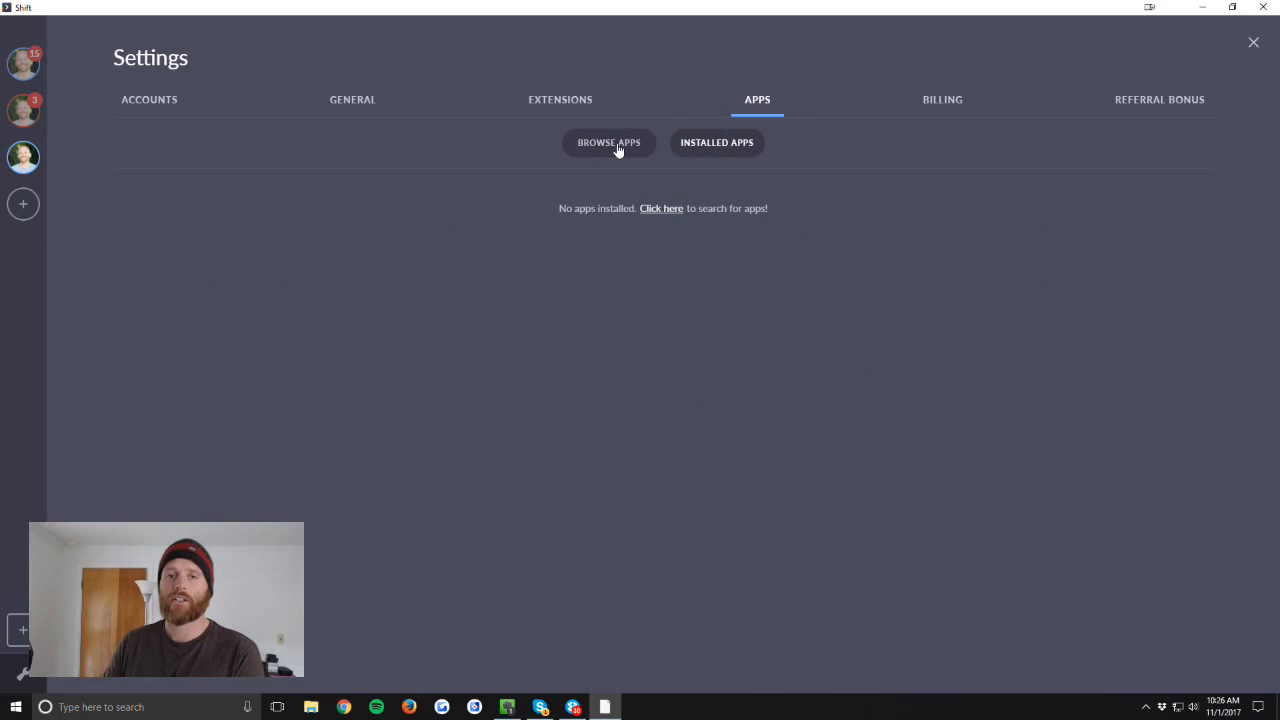
left_click(560, 99)
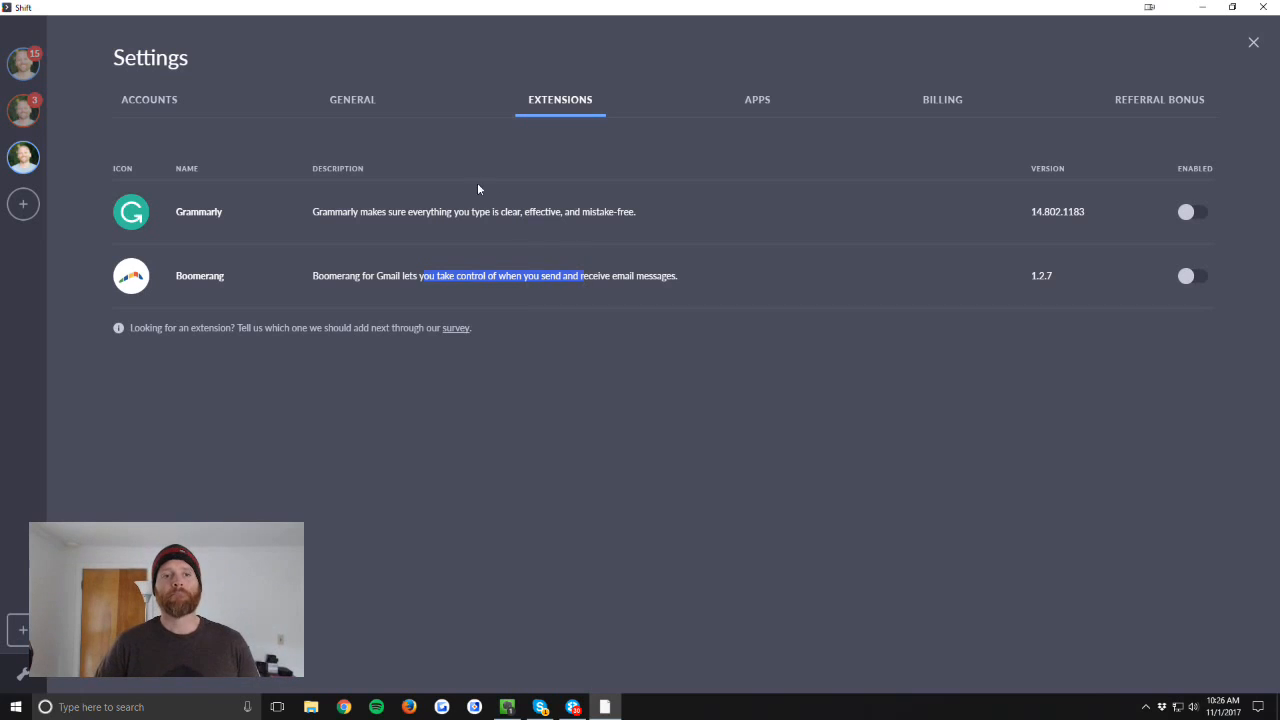
Leave the Grammarly and Boomerang extensions and return to the Browse Apps catalogue
left_click(757, 99)
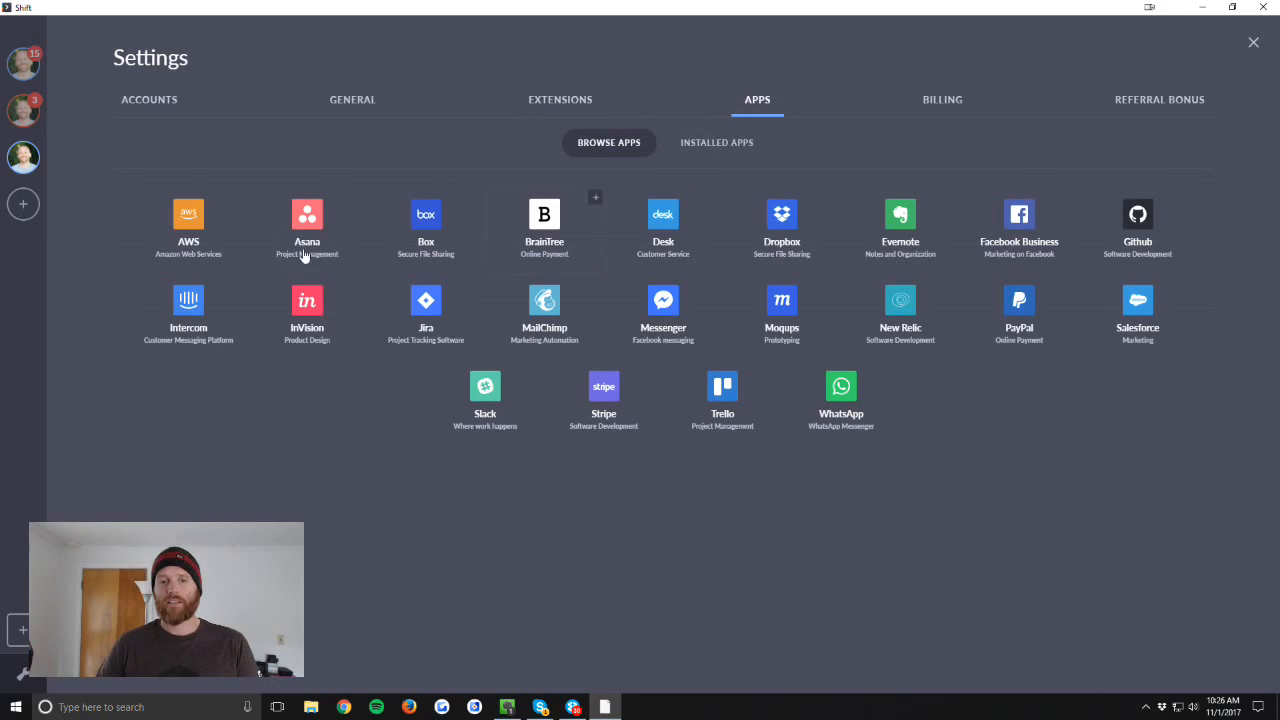